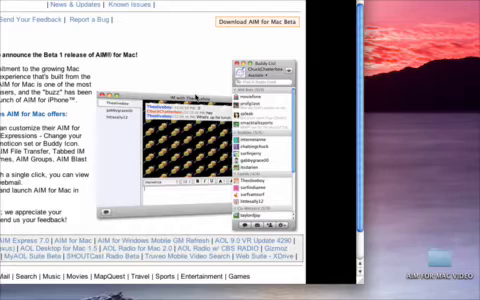
pyautogui.scroll(-3)
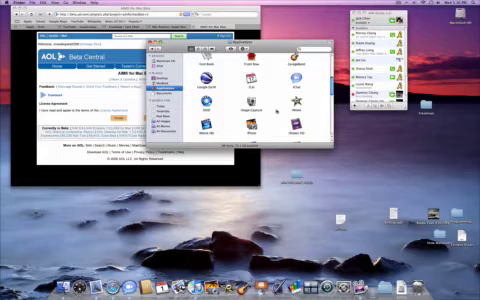
pyautogui.scroll(-3)
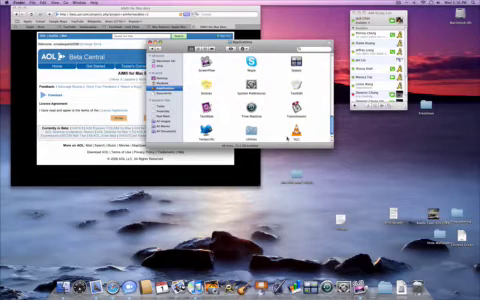
pyautogui.scroll(-3)
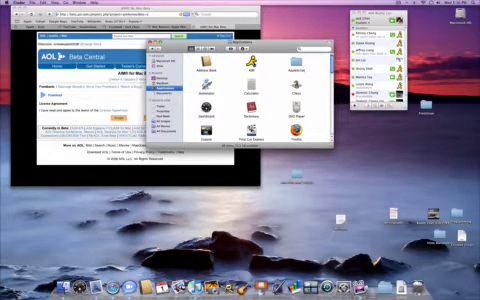